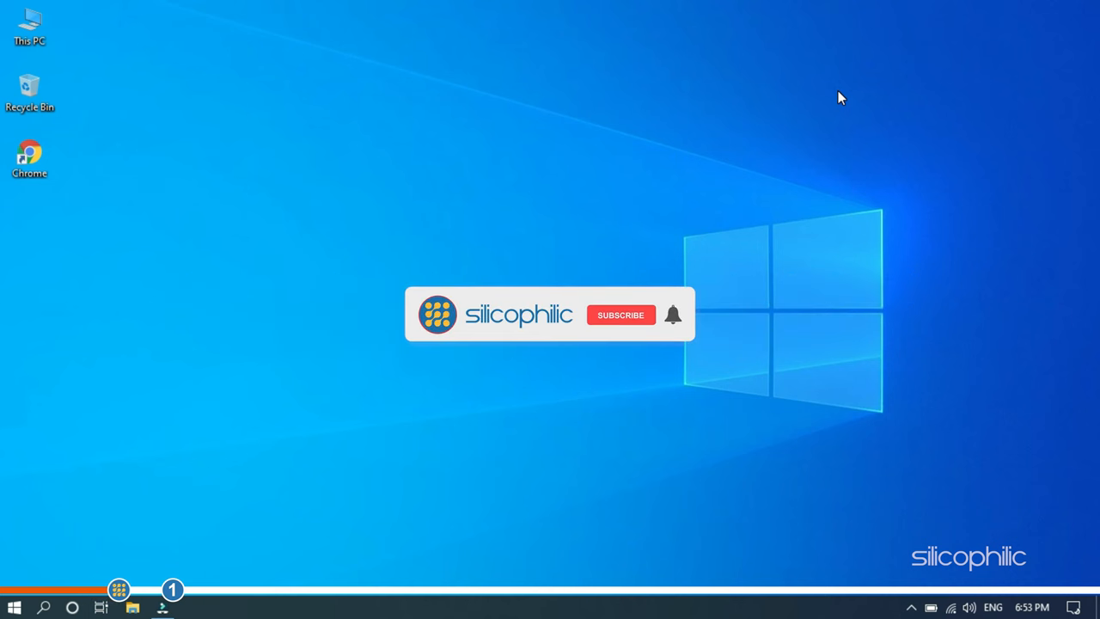
# Open a new Explorer window and select 'Show hidden files, folders, and drives' in Folder Options.
pyautogui.click(621, 315)
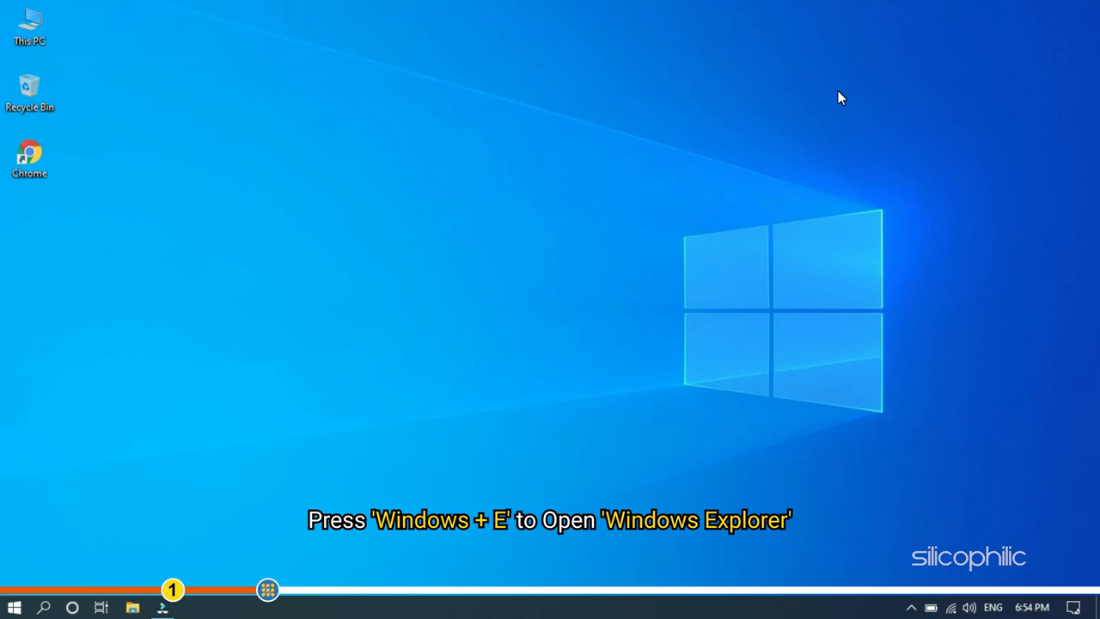
pyautogui.press('Win+E')
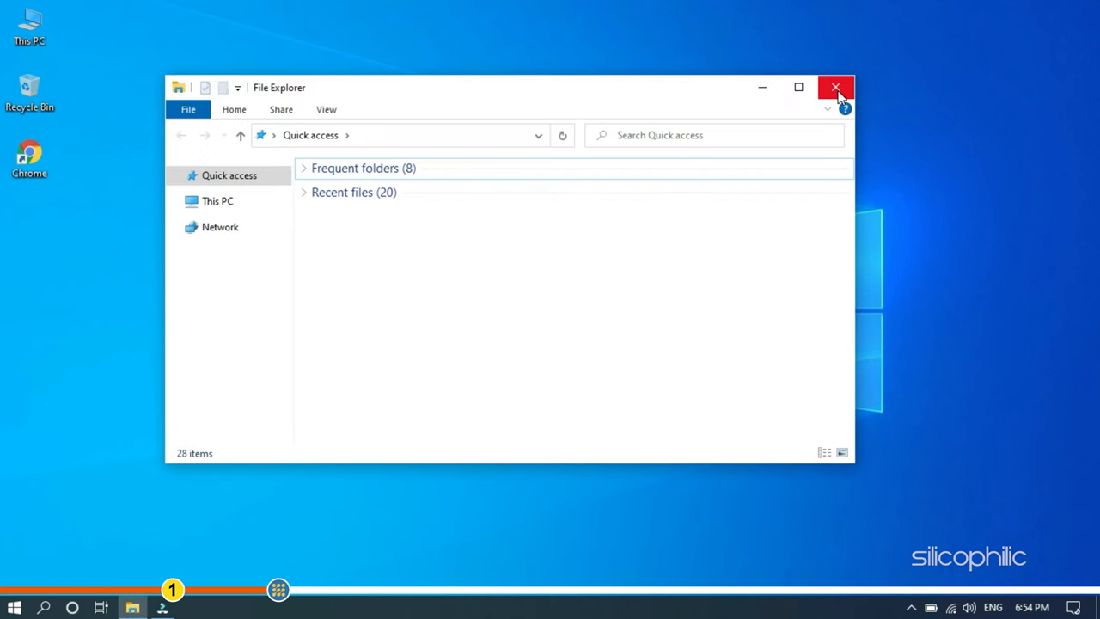
pyautogui.moveTo(677, 261)
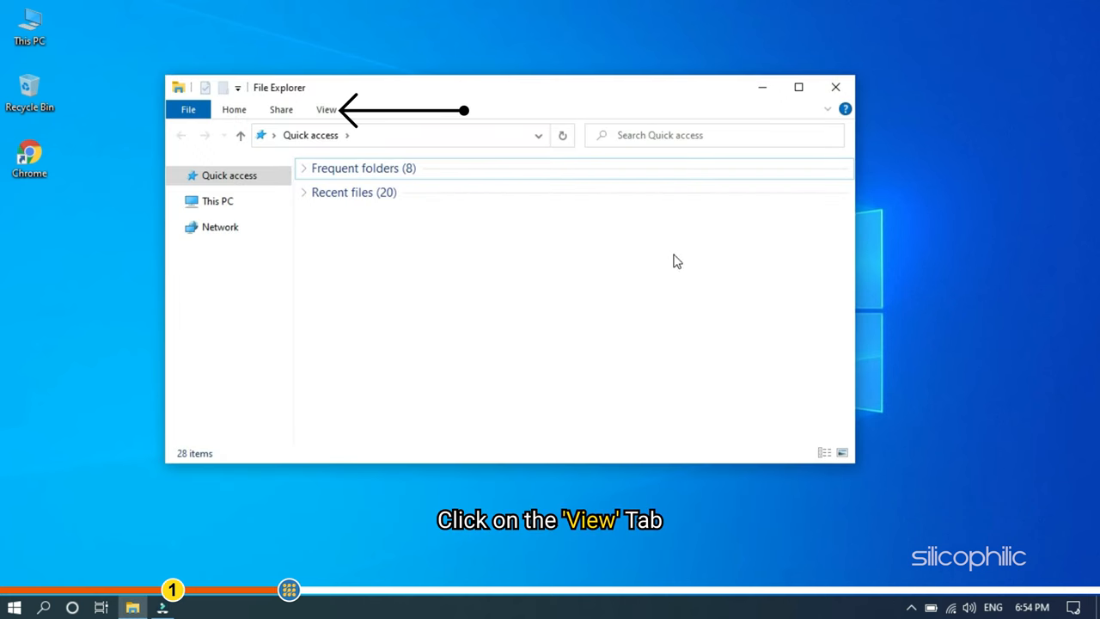
pyautogui.click(326, 109)
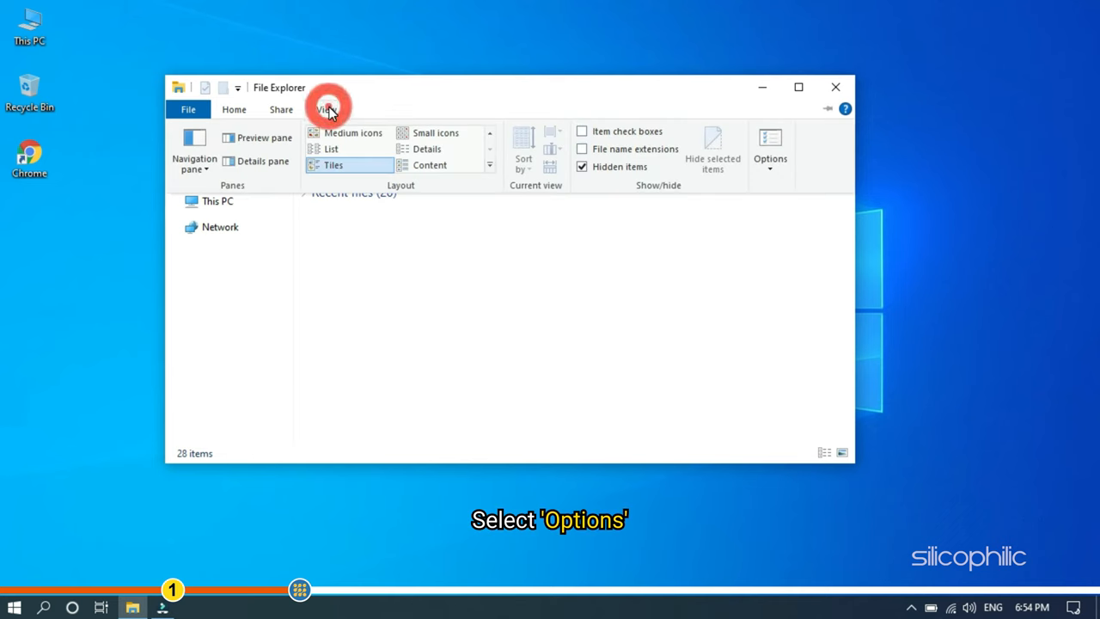
pyautogui.moveTo(770, 151)
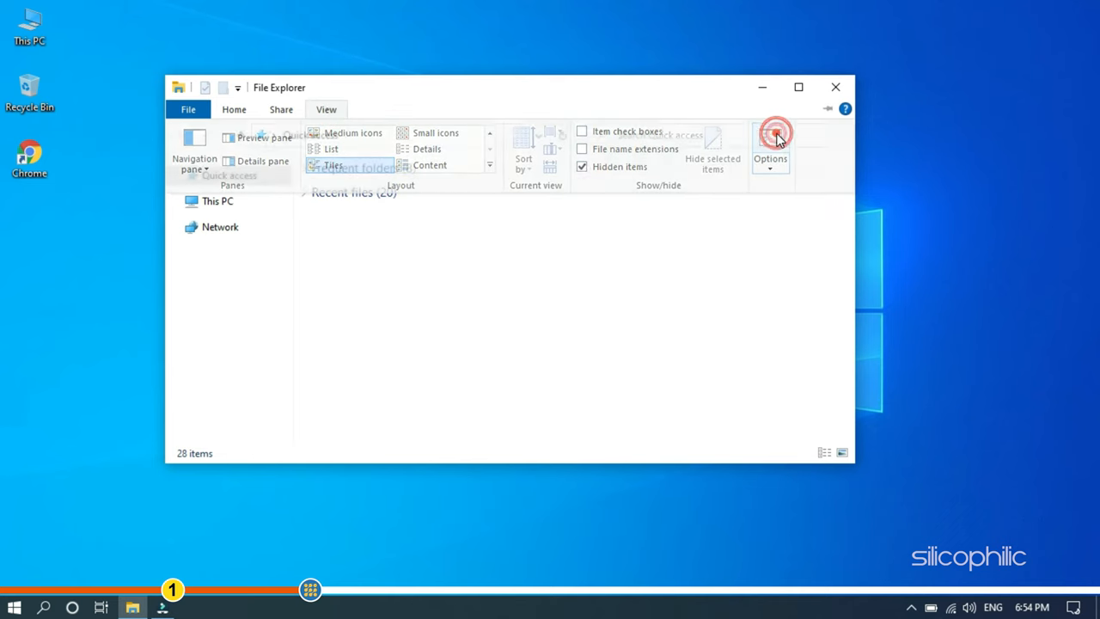
pyautogui.click(770, 142)
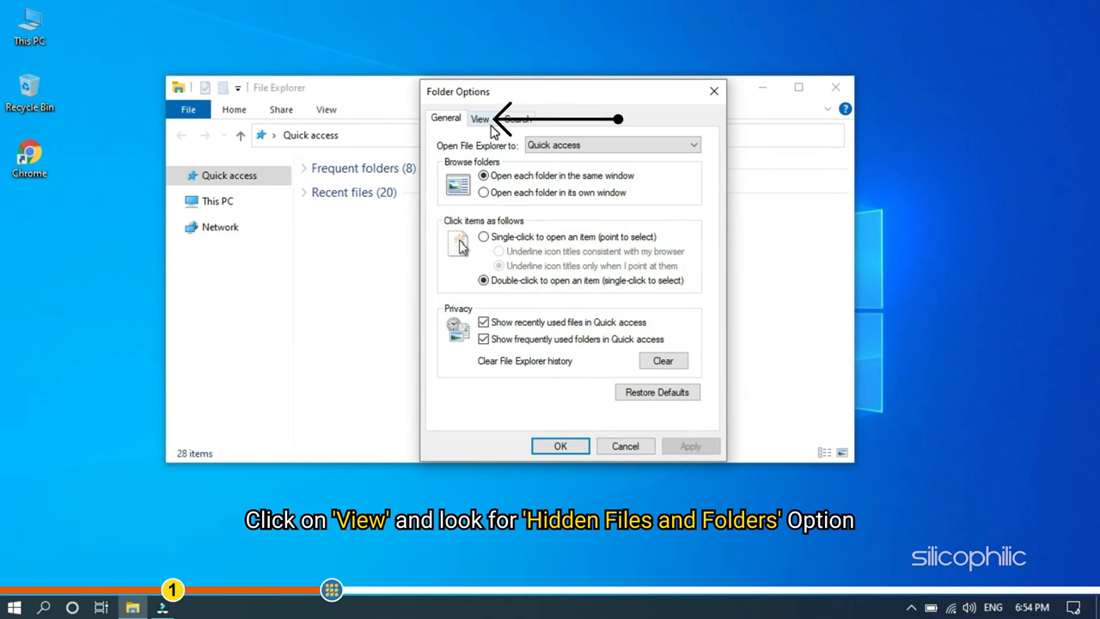
pyautogui.click(480, 119)
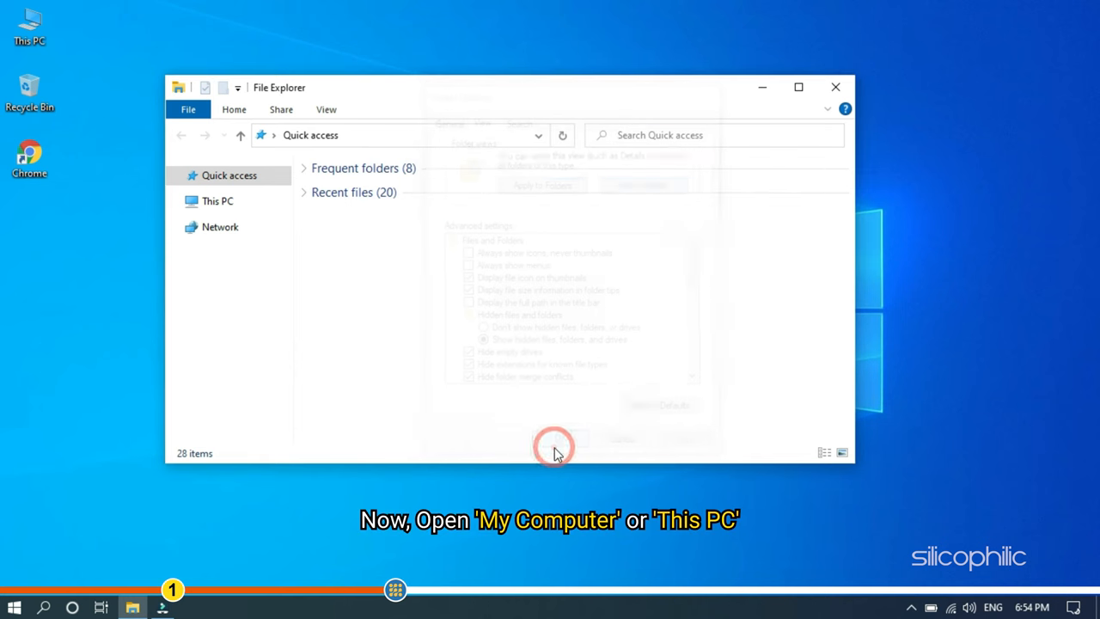
# Apply the hidden-items setting, open Local Disk (C:) > Program Files, and scroll to WindowsApps.
pyautogui.click(554, 439)
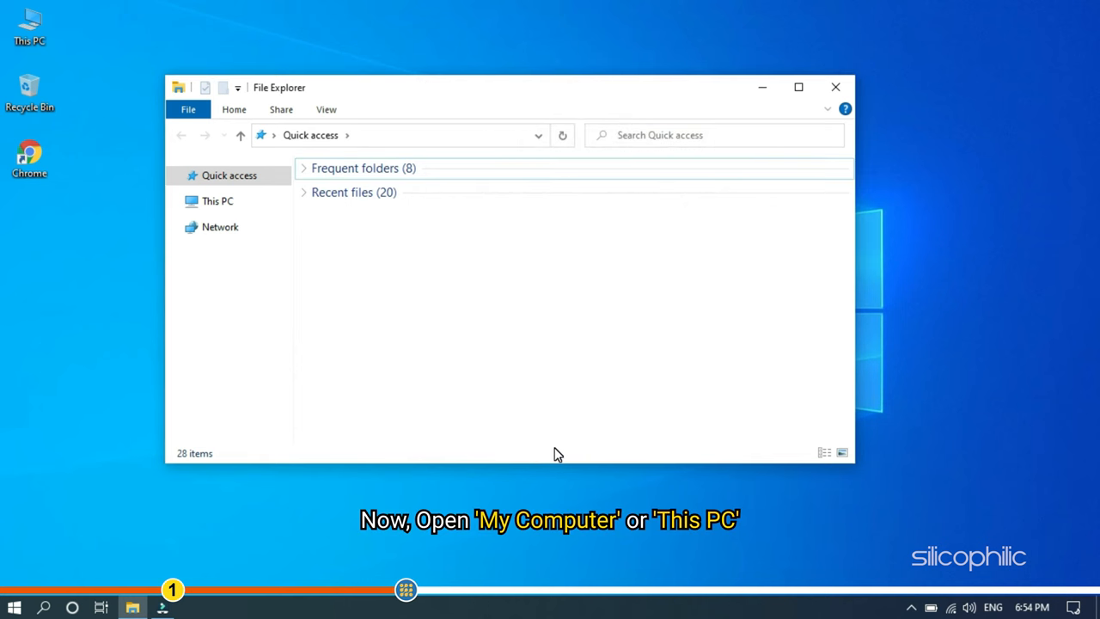
pyautogui.moveTo(465, 265)
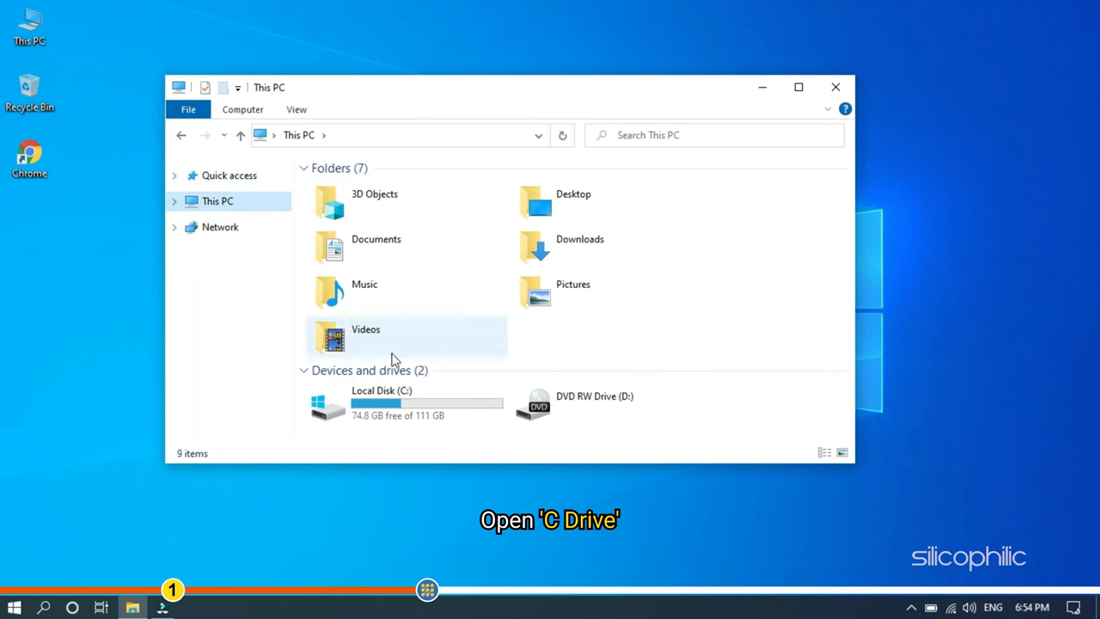
pyautogui.click(404, 404)
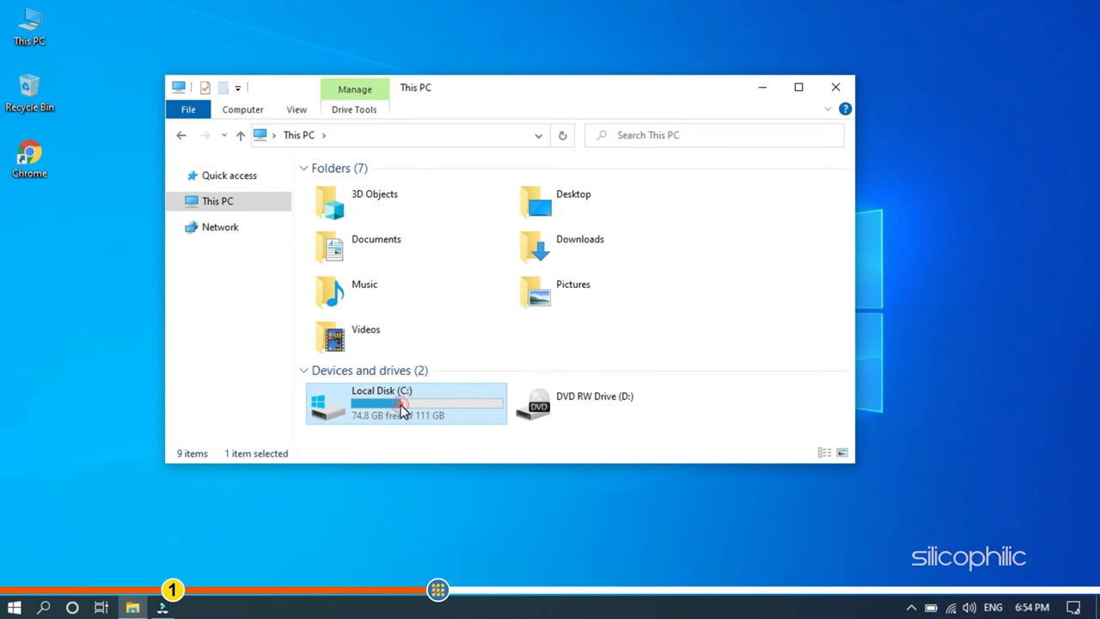
pyautogui.doubleClick(406, 404)
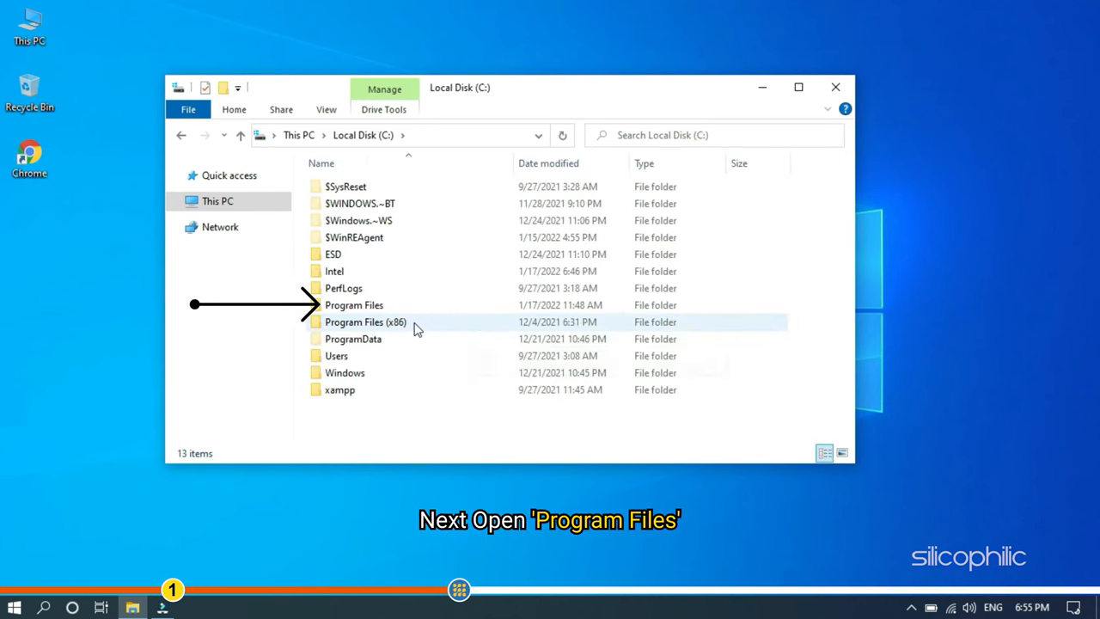
pyautogui.doubleClick(353, 304)
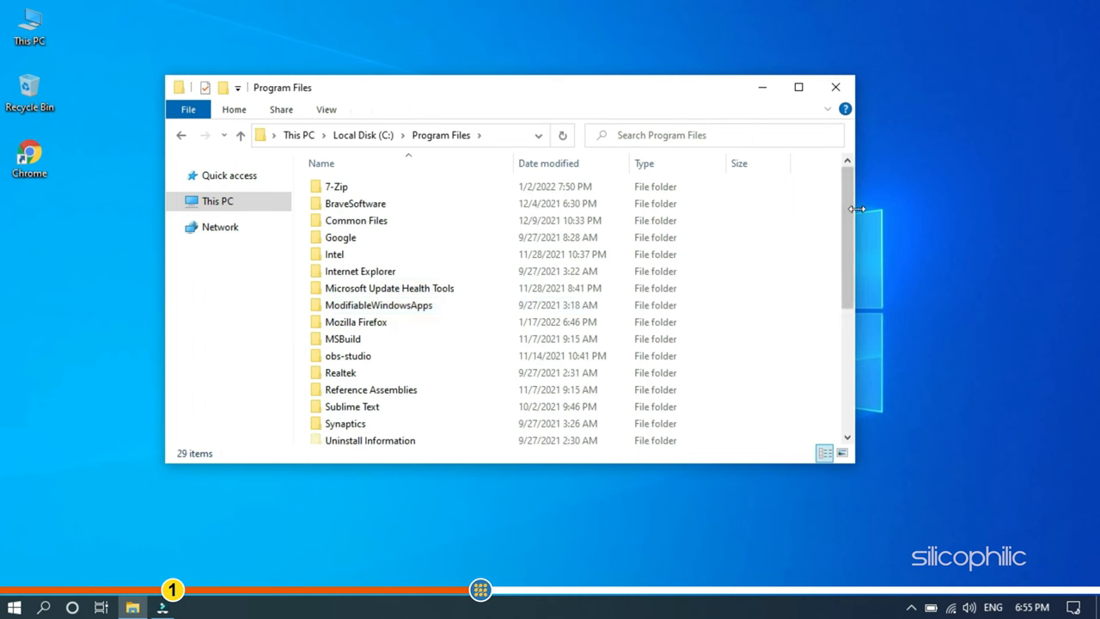
pyautogui.moveTo(413, 322)
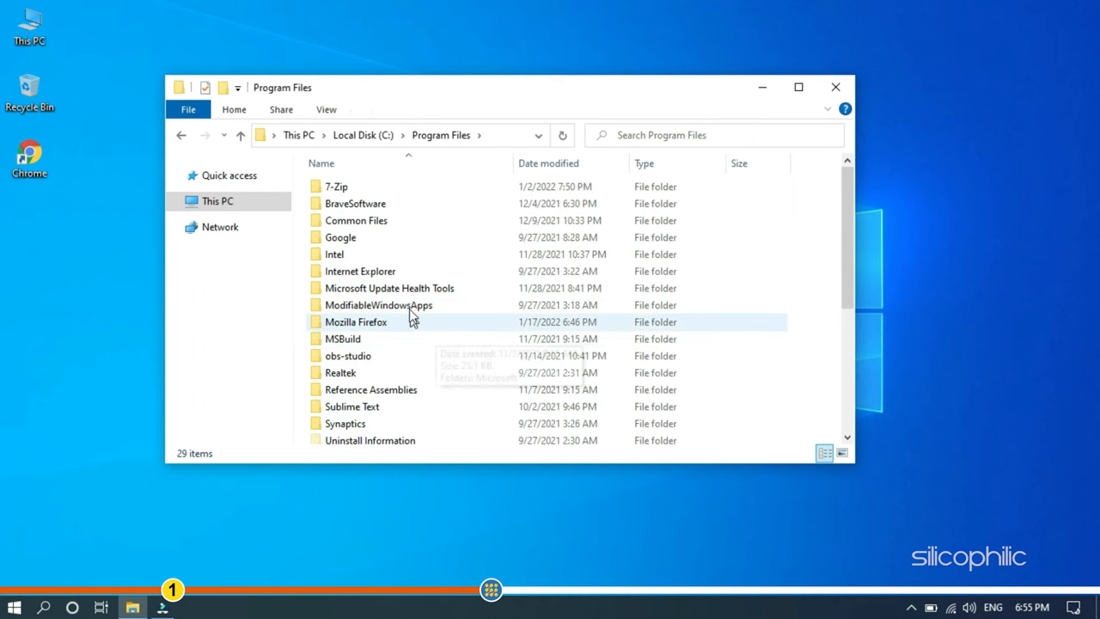
pyautogui.moveTo(454, 204)
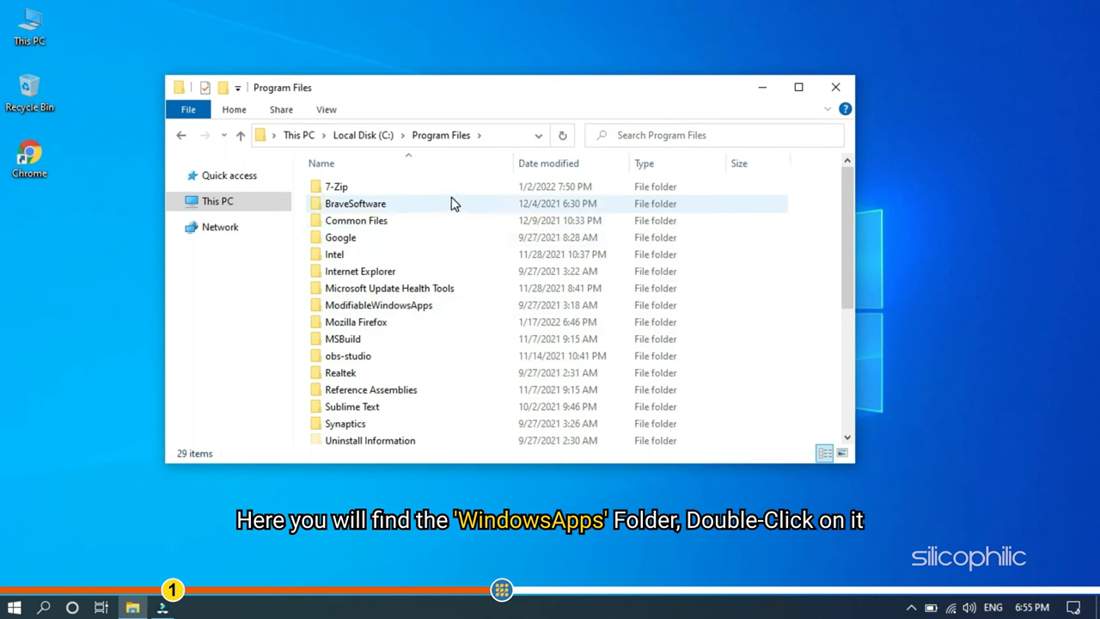
pyautogui.scroll(-3)
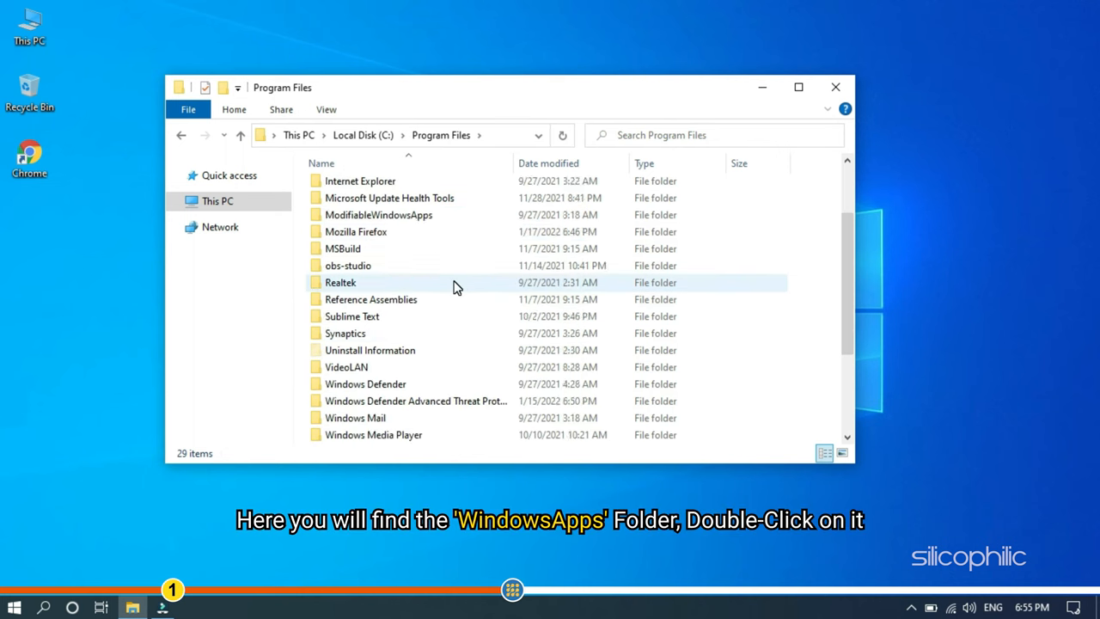
pyautogui.scroll(-3)
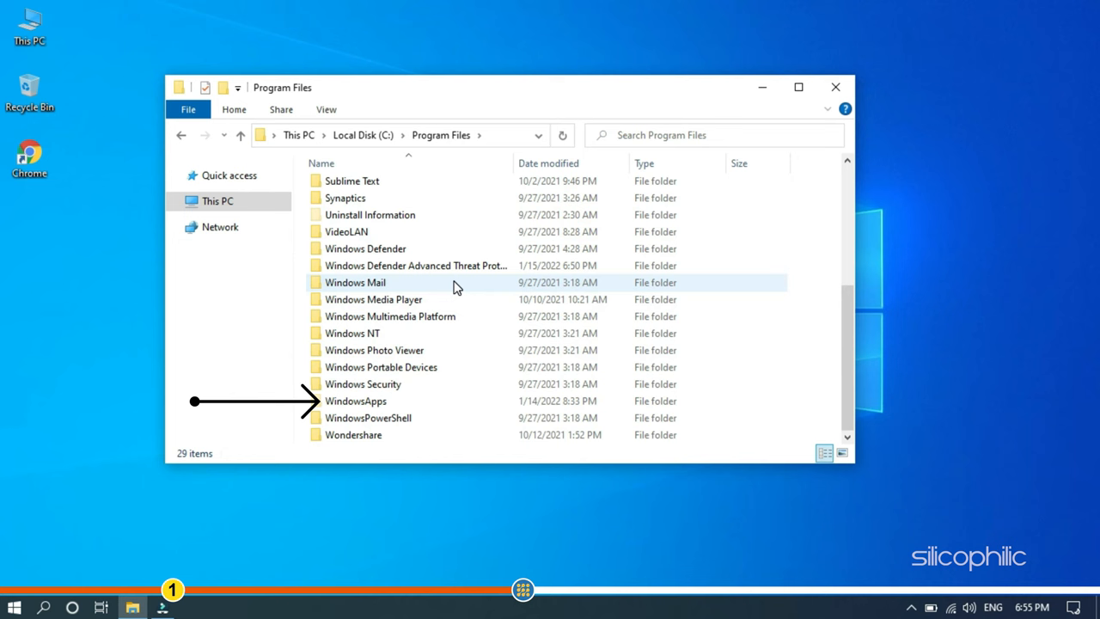
# Try opening WindowsApps, click Continue, then follow the 'security tab' link after access is denied.
pyautogui.doubleClick(355, 401)
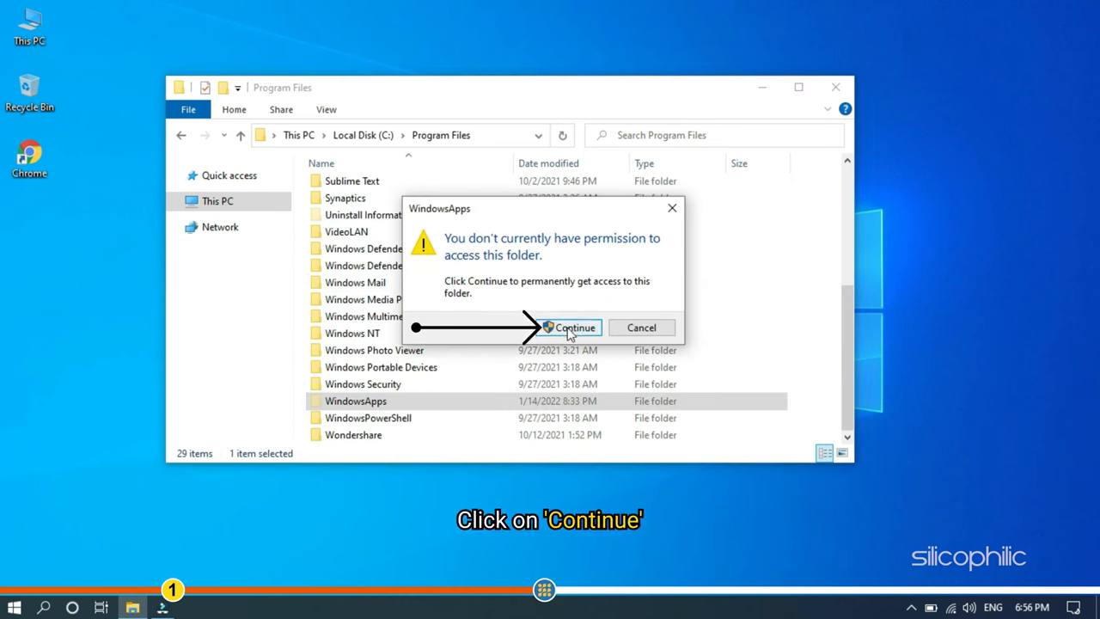
pyautogui.click(573, 327)
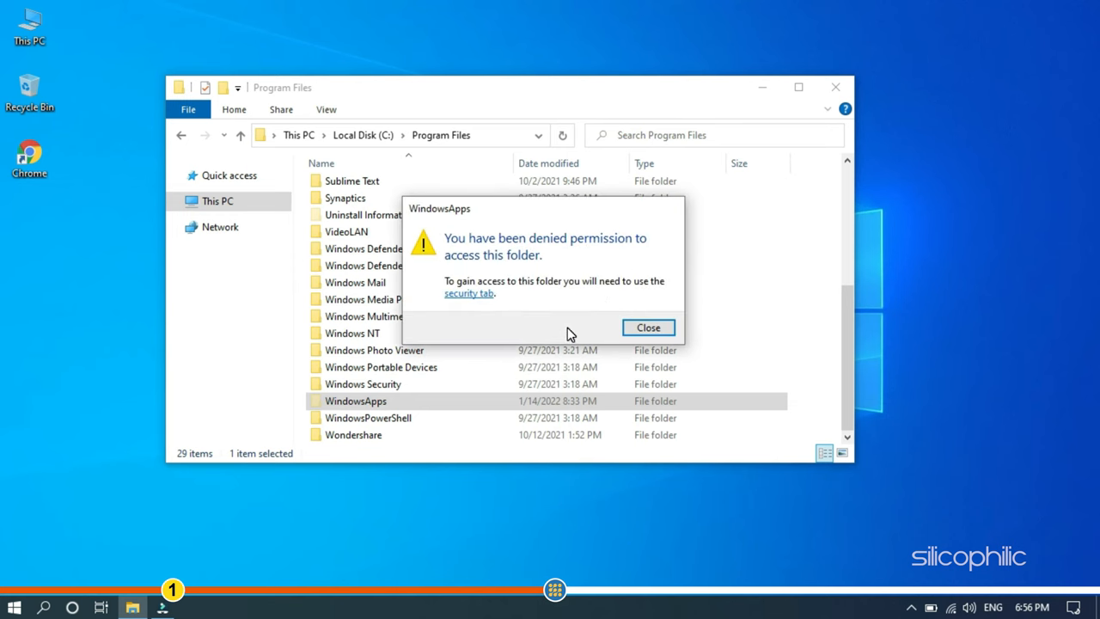
pyautogui.moveTo(476, 306)
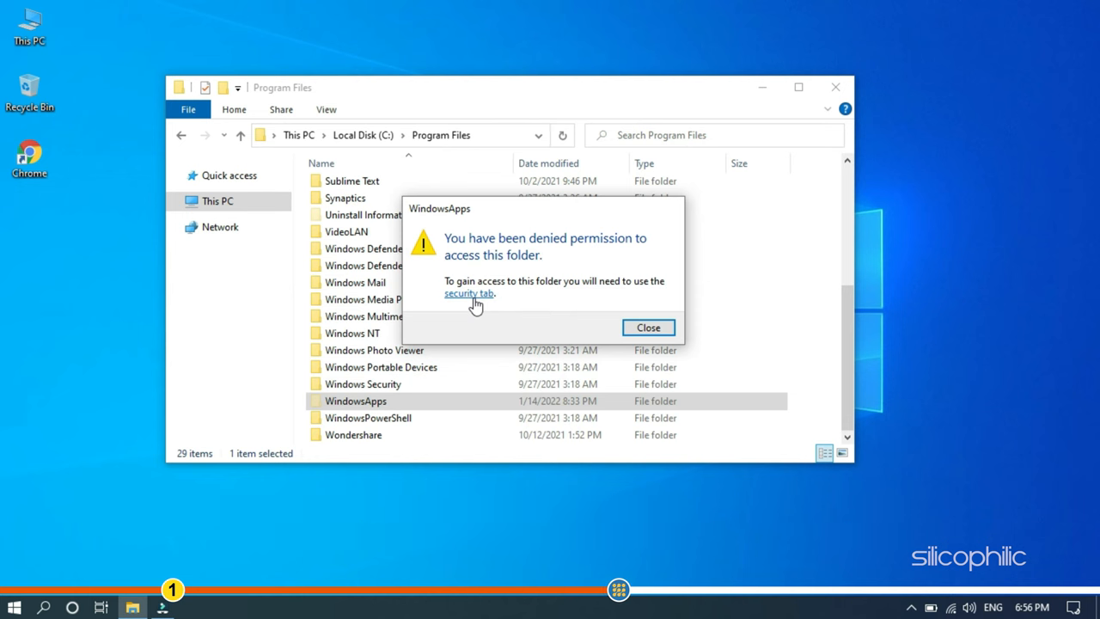
pyautogui.click(470, 293)
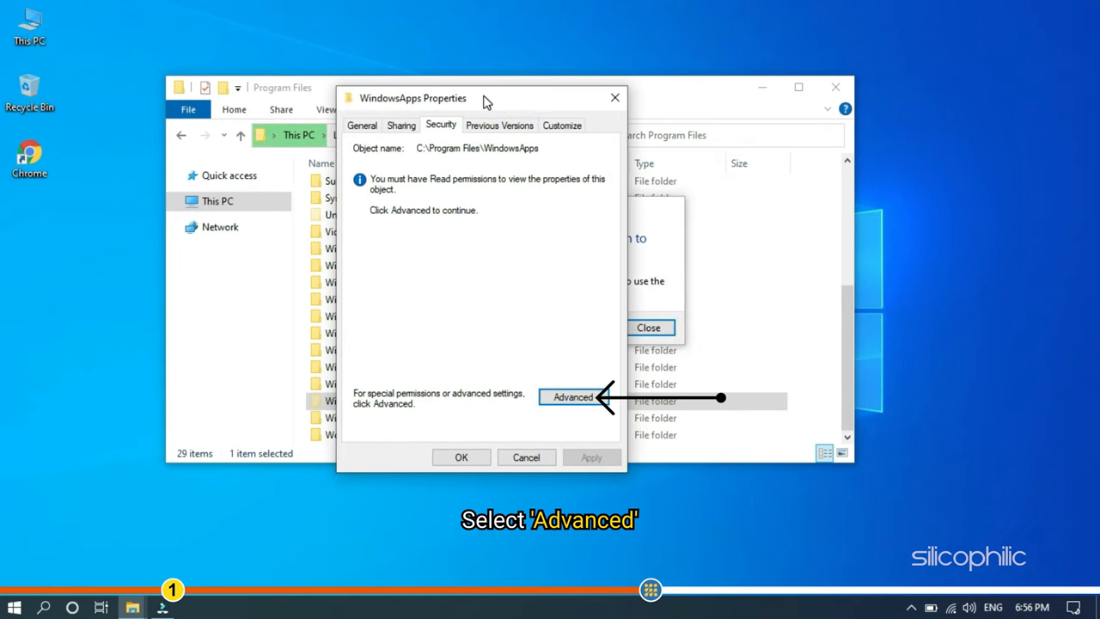
# Open WindowsApps' Advanced Security Settings with admin rights and click Change next to Owner.
pyautogui.click(572, 397)
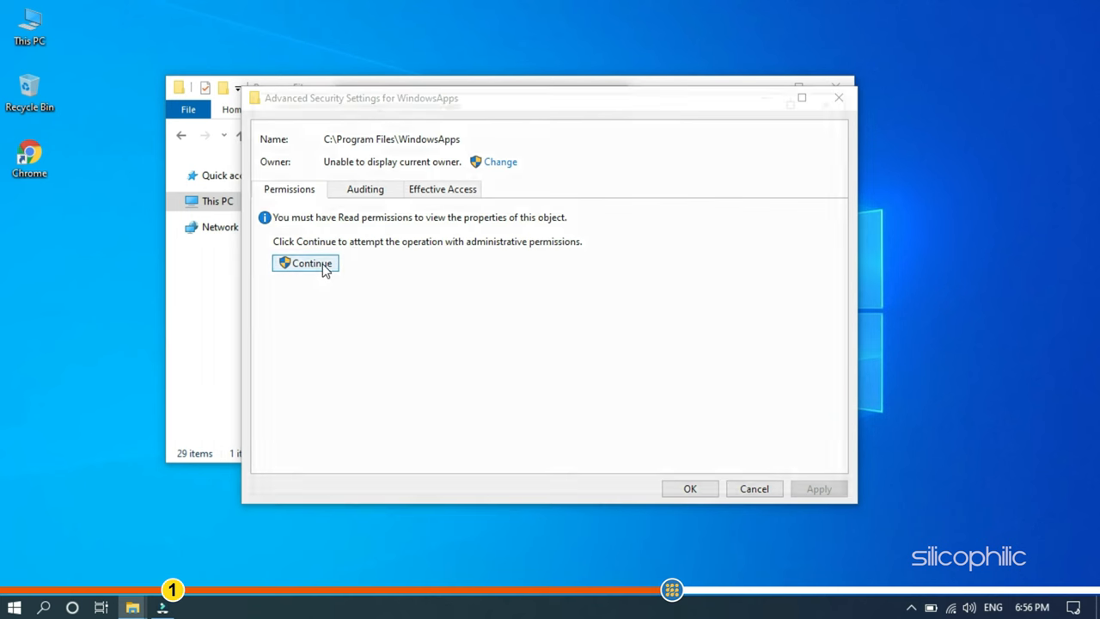
pyautogui.click(305, 263)
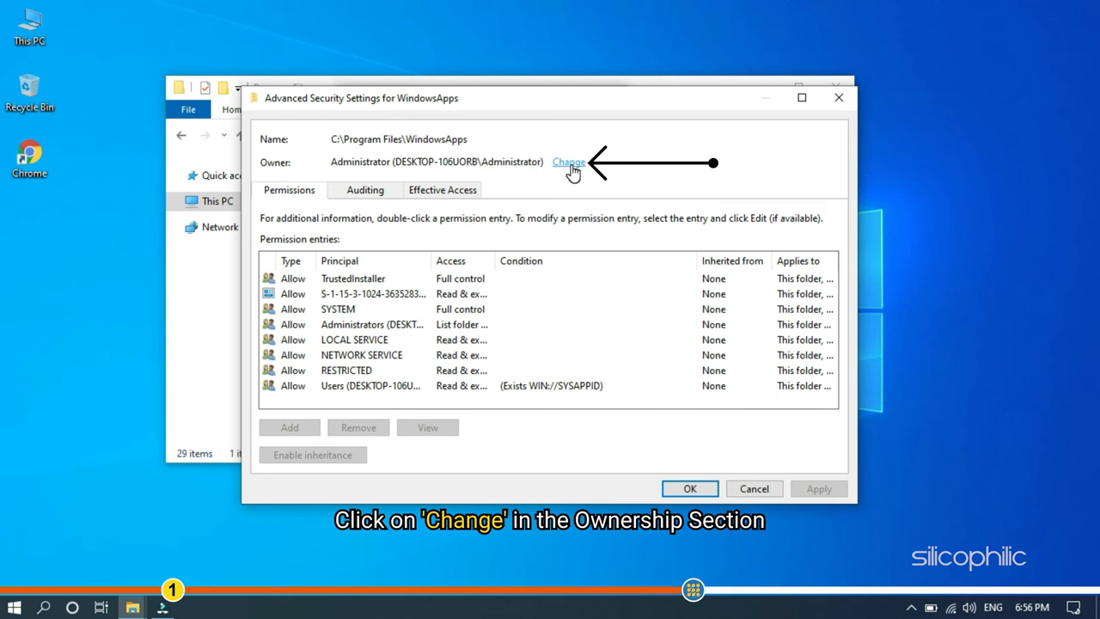
pyautogui.click(569, 162)
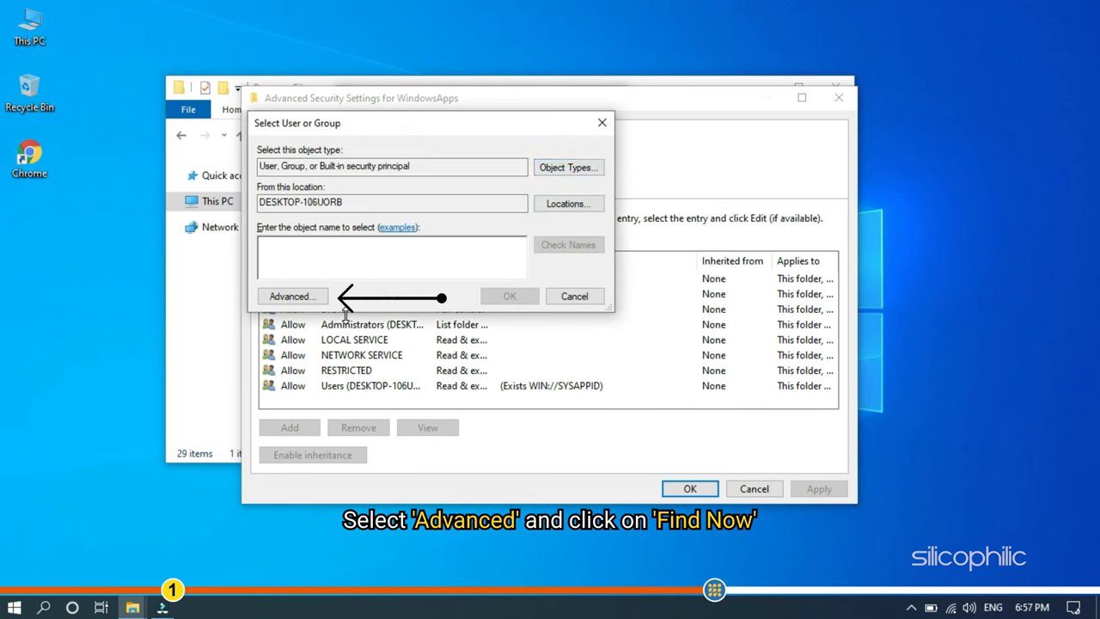
# Use Advanced > Find Now to list all accounts and choose Everyone.
pyautogui.click(292, 296)
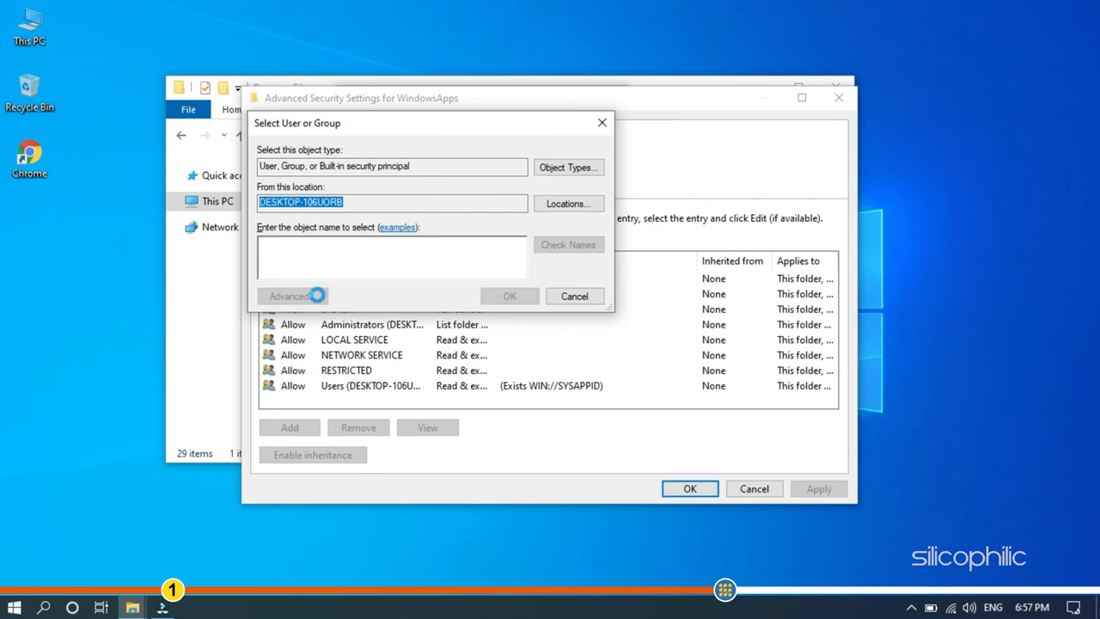
pyautogui.click(289, 296)
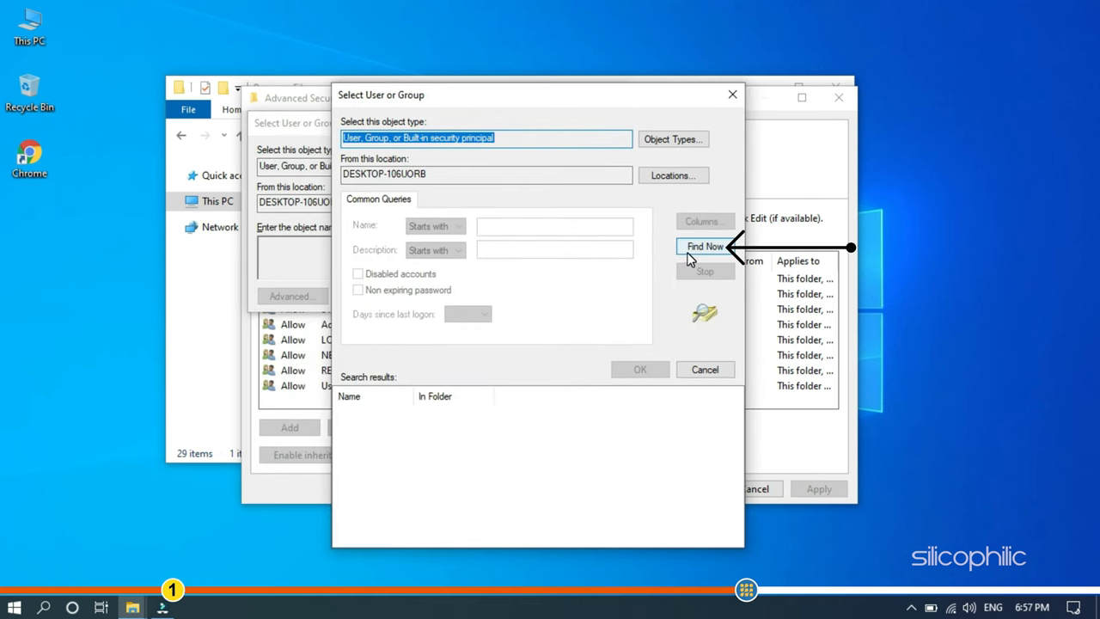
pyautogui.click(705, 247)
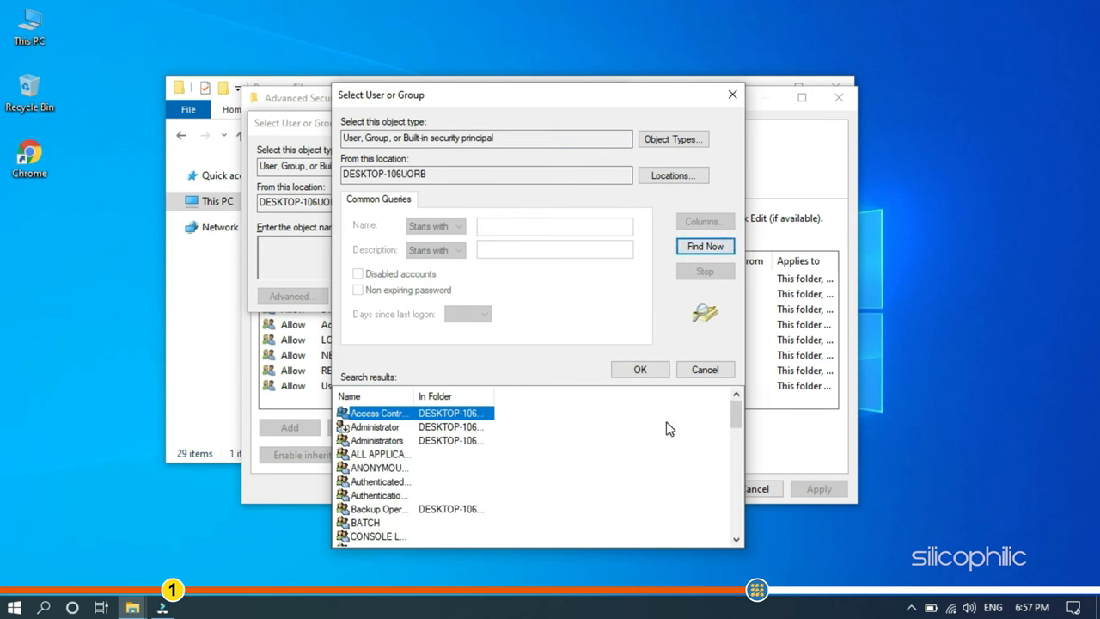
pyautogui.scroll(-3)
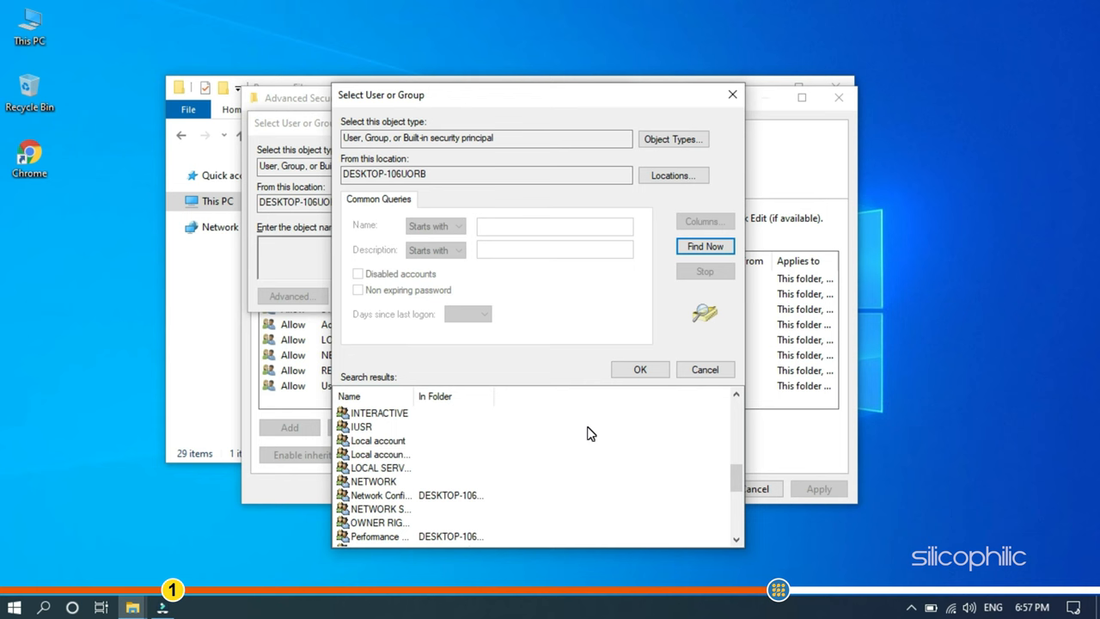
pyautogui.moveTo(572, 452)
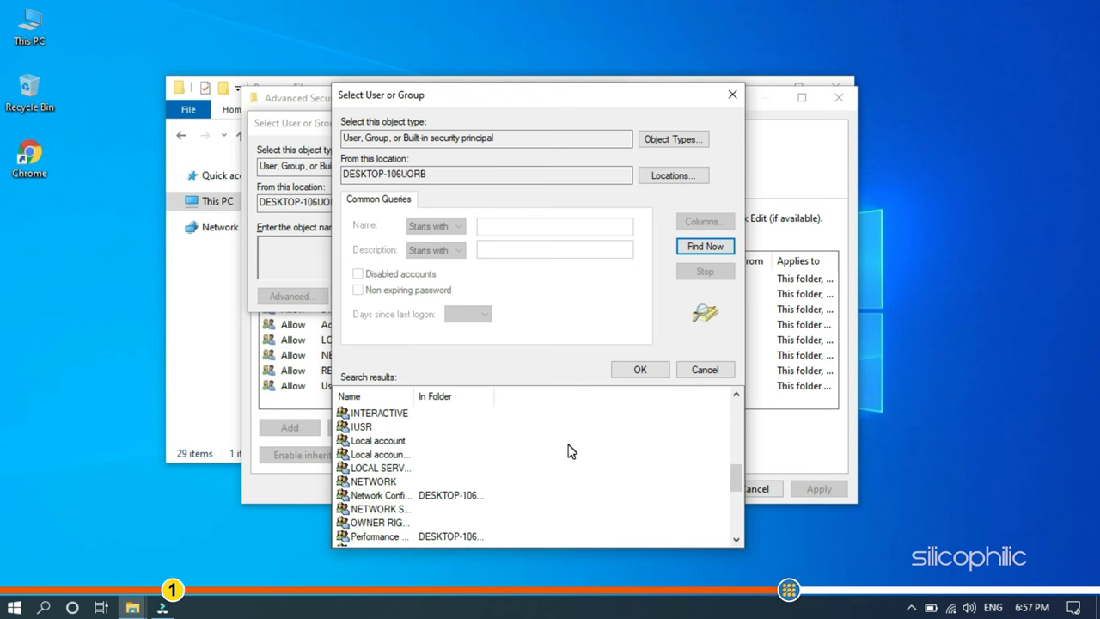
pyautogui.scroll(3)
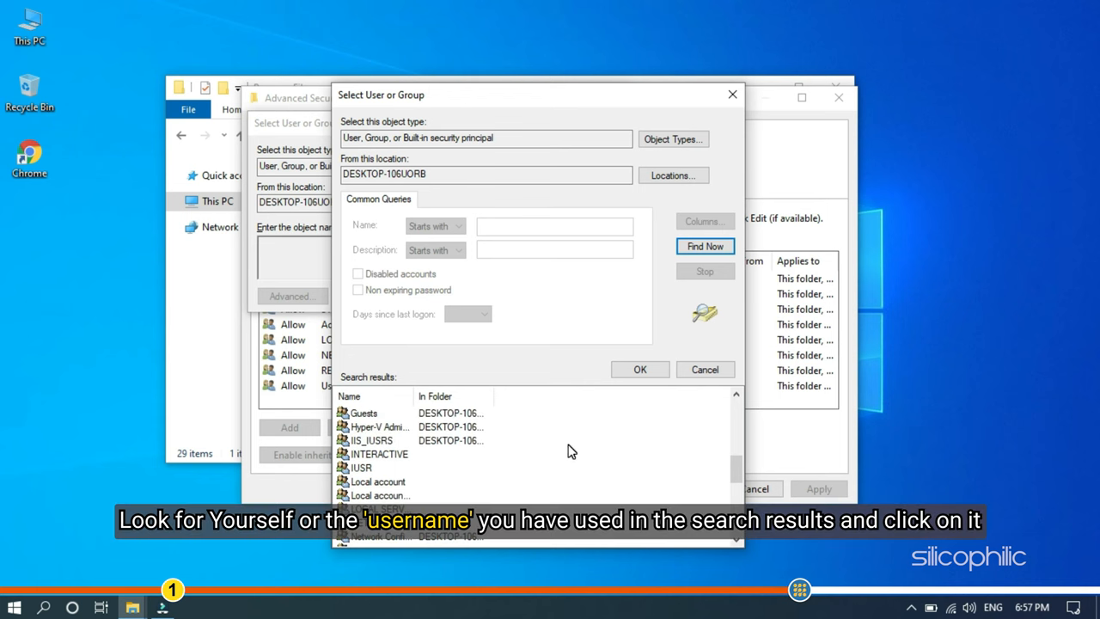
pyautogui.scroll(3)
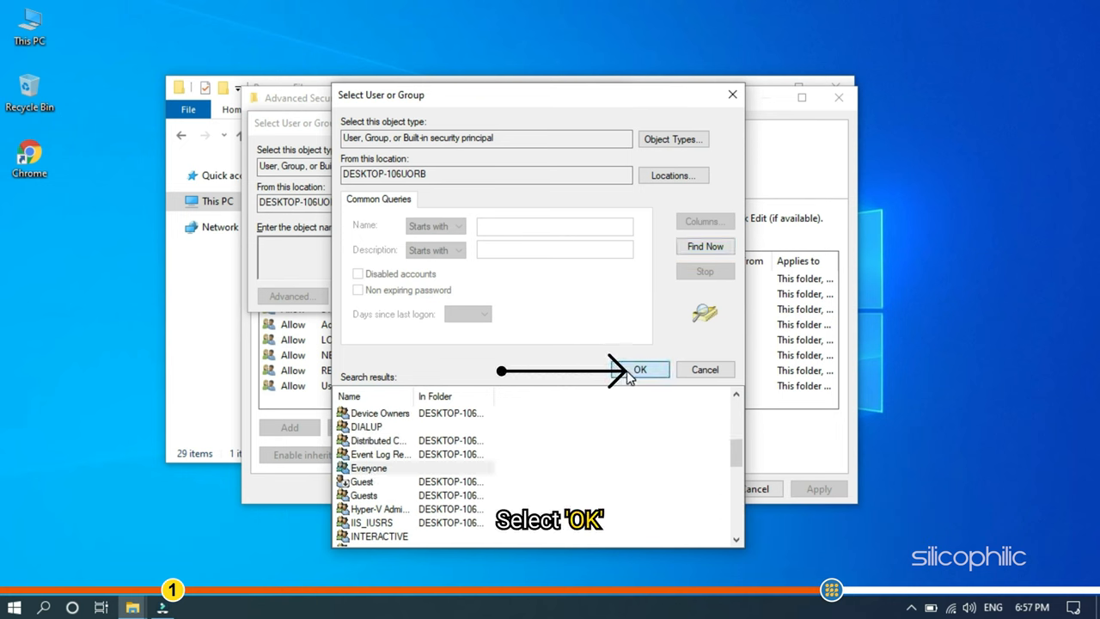
pyautogui.click(639, 369)
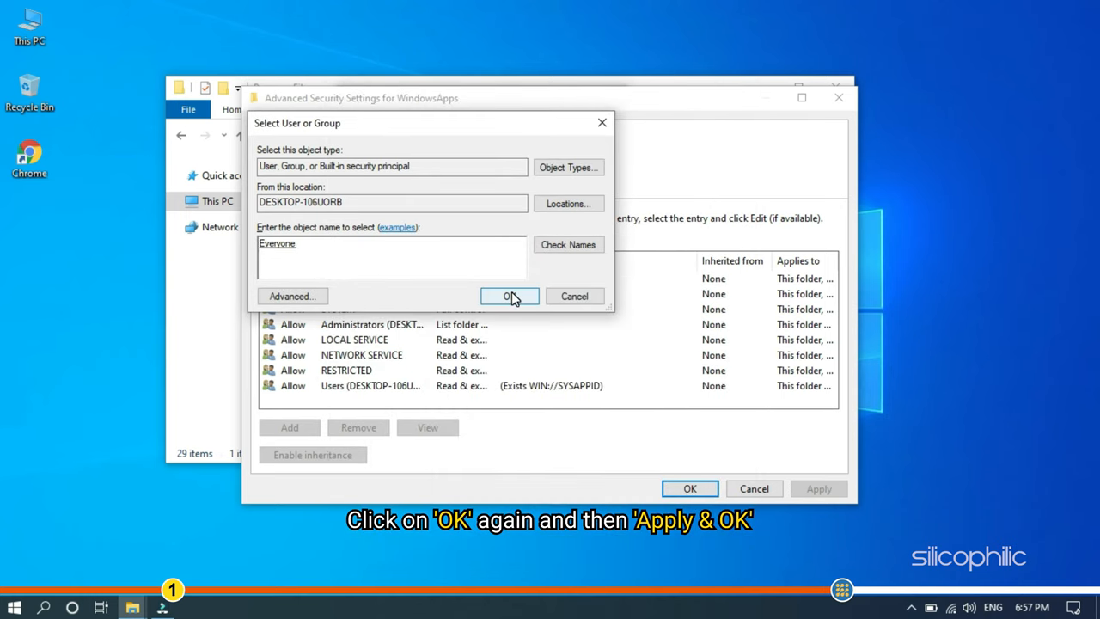
# Confirm Everyone as WindowsApps' owner, apply it, and close all security and access-denied dialogs.
pyautogui.click(508, 296)
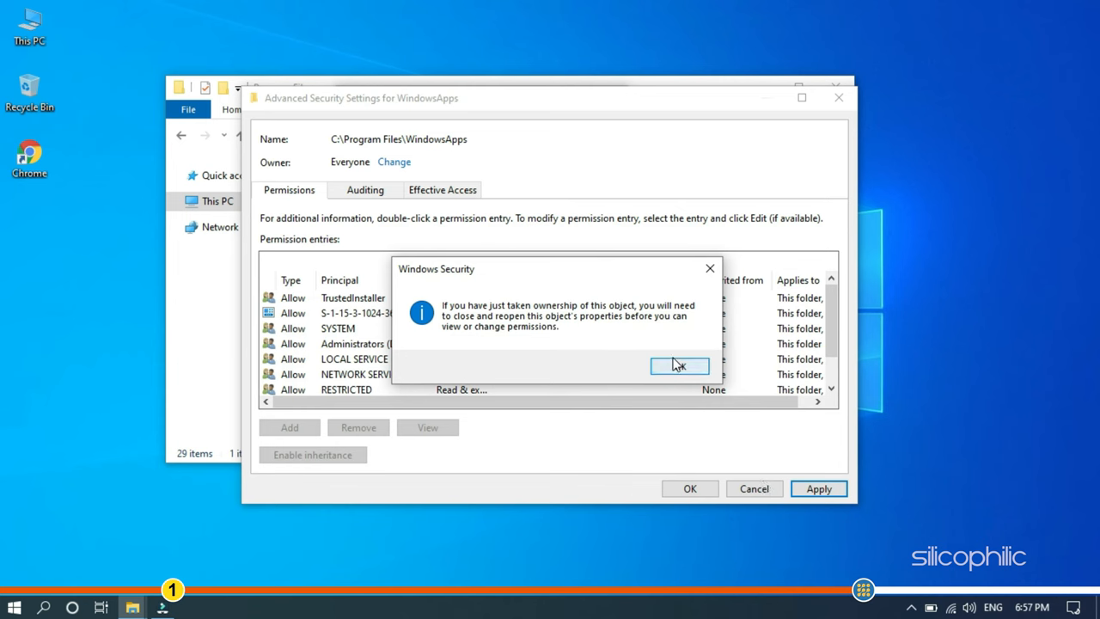
pyautogui.click(679, 366)
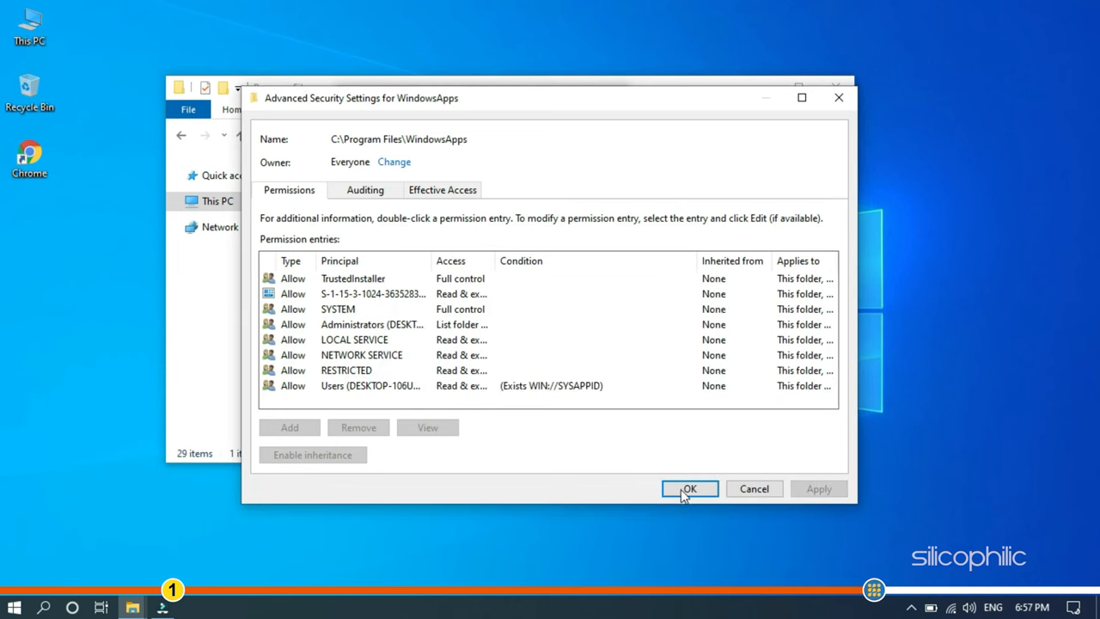
pyautogui.click(690, 488)
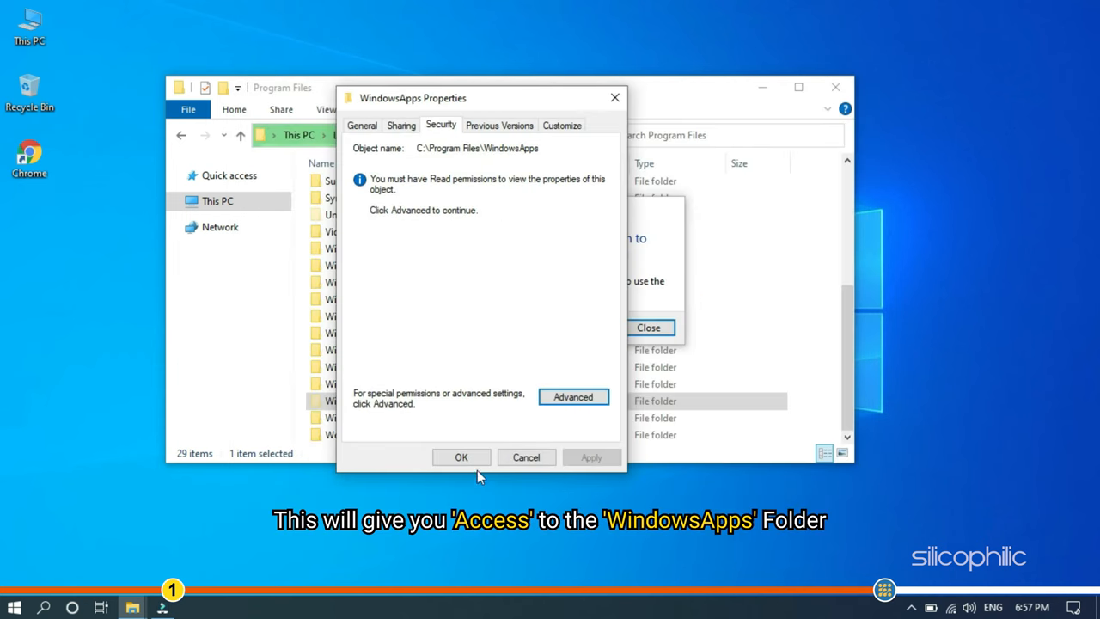
pyautogui.click(461, 456)
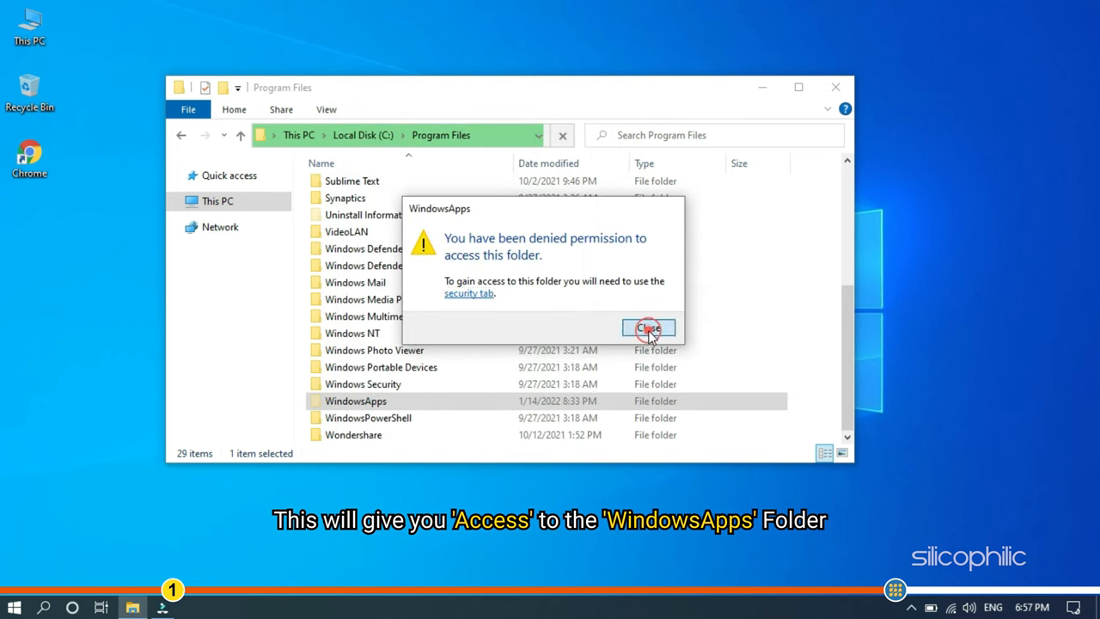
pyautogui.click(648, 329)
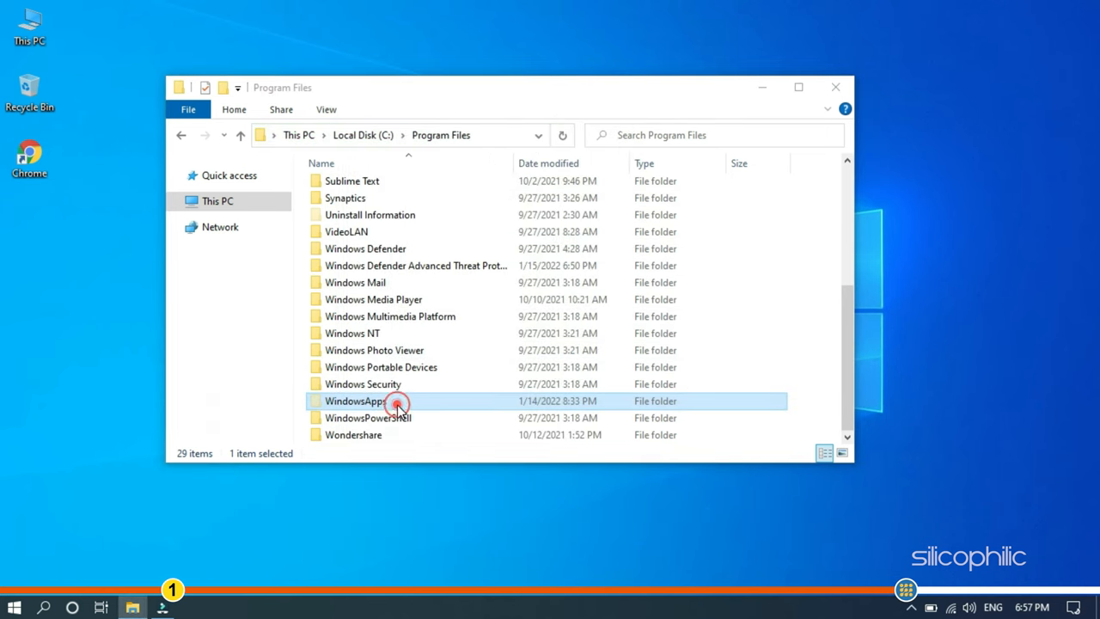
# Open WindowsApps, scroll through its 162 app folders, and close the Explorer window.
pyautogui.doubleClick(354, 400)
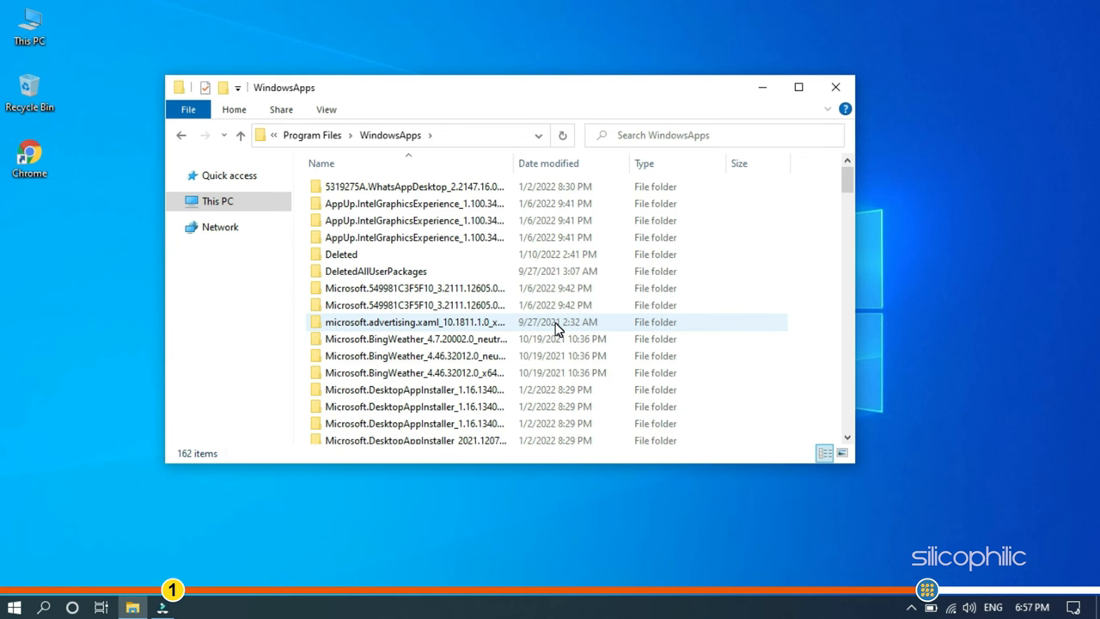
pyautogui.moveTo(772, 250)
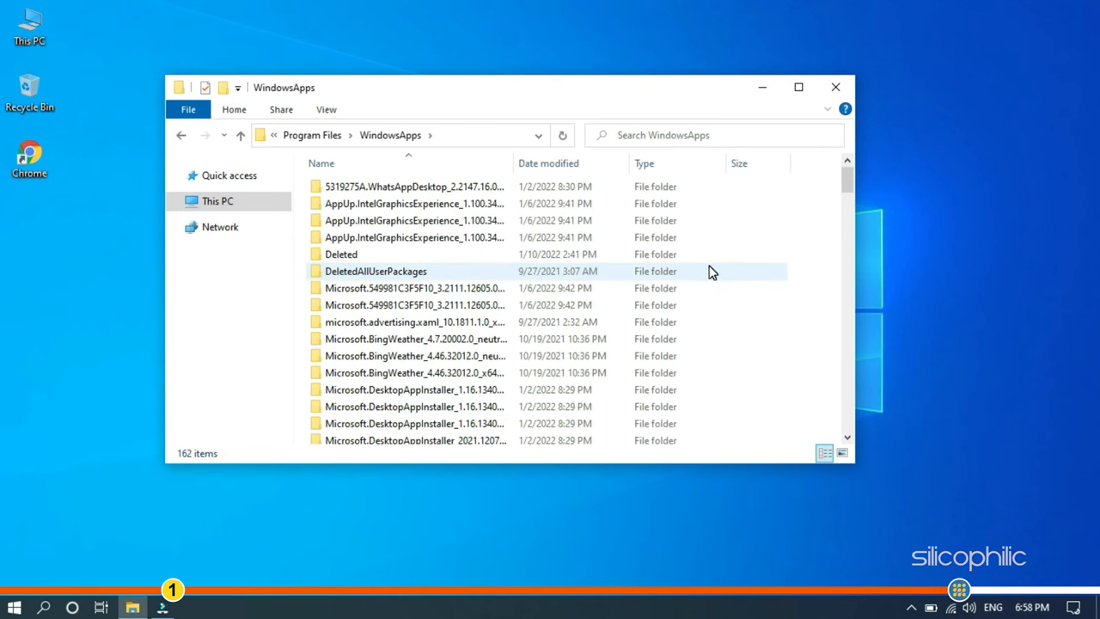
pyautogui.scroll(-3)
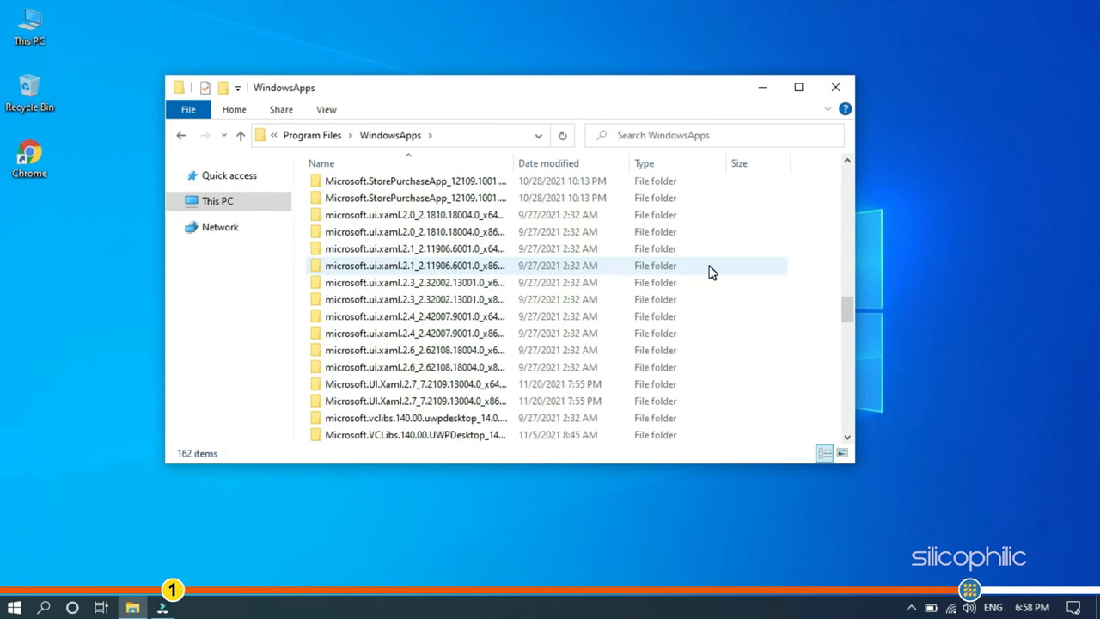
pyautogui.scroll(-3)
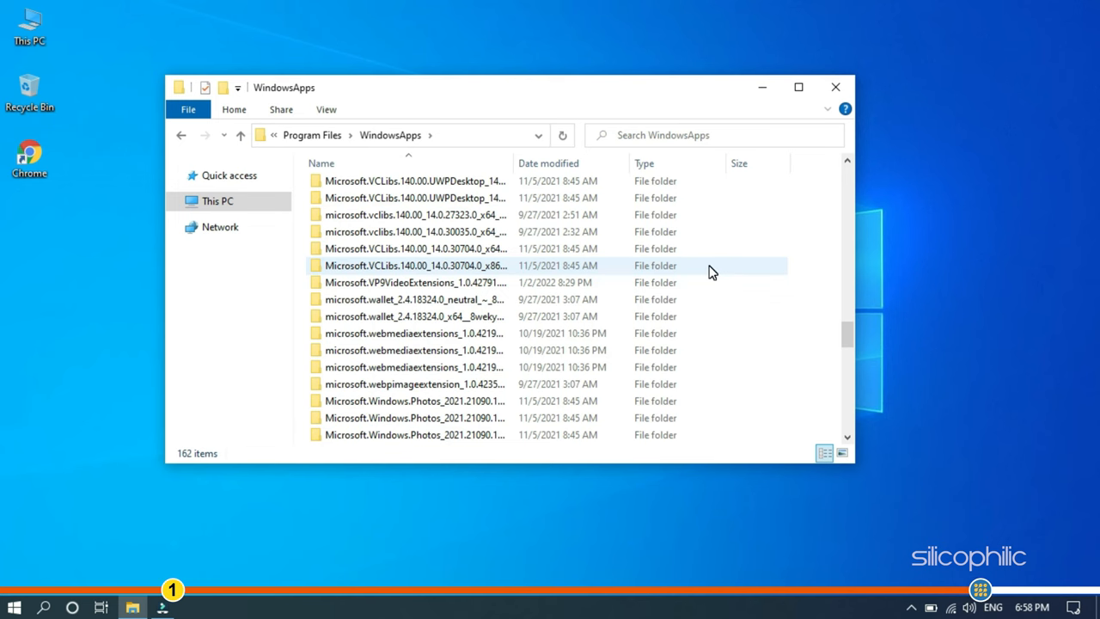
pyautogui.moveTo(835, 87)
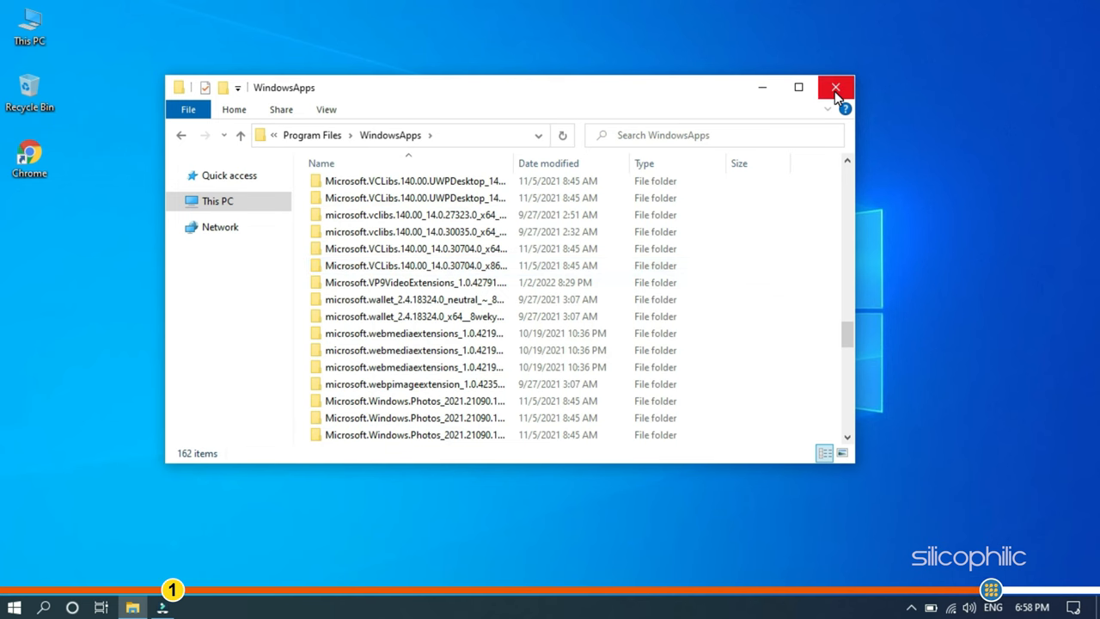
pyautogui.click(835, 88)
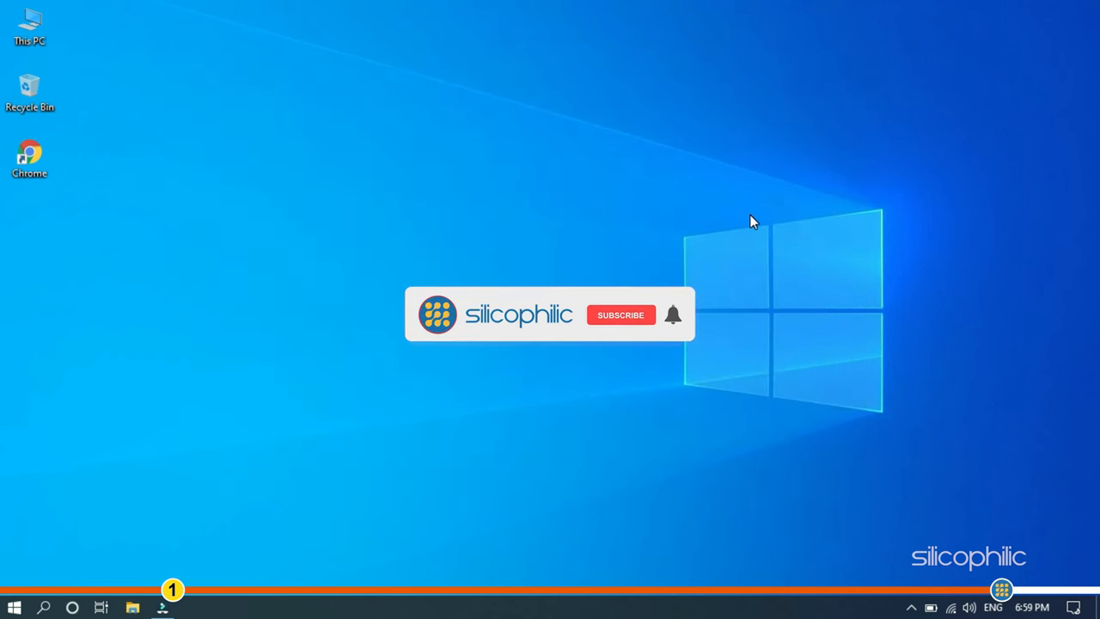
pyautogui.click(620, 315)
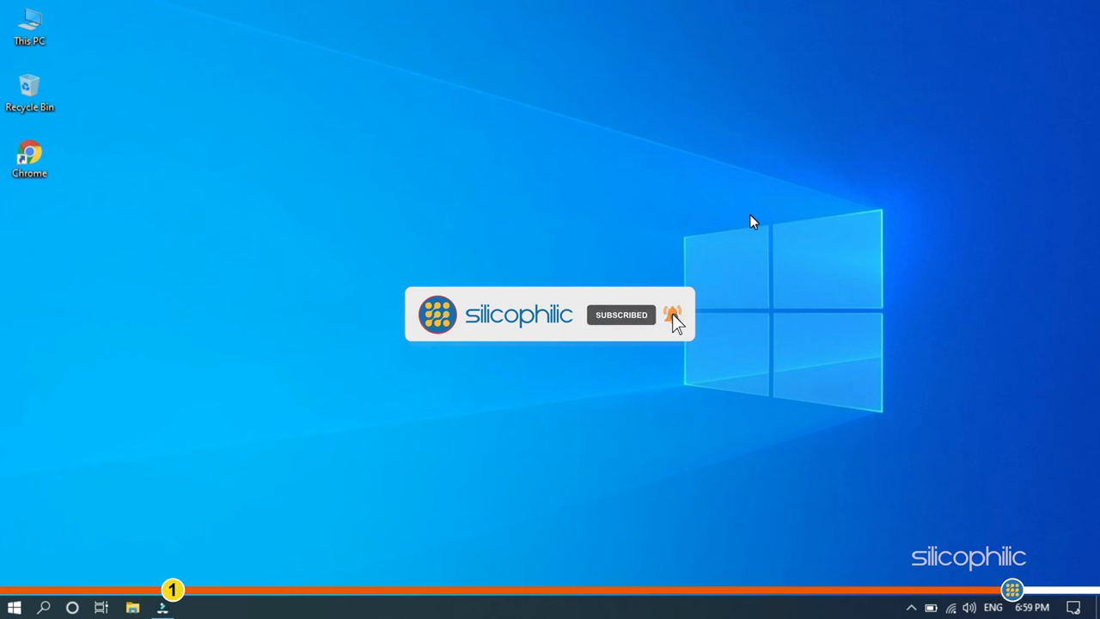